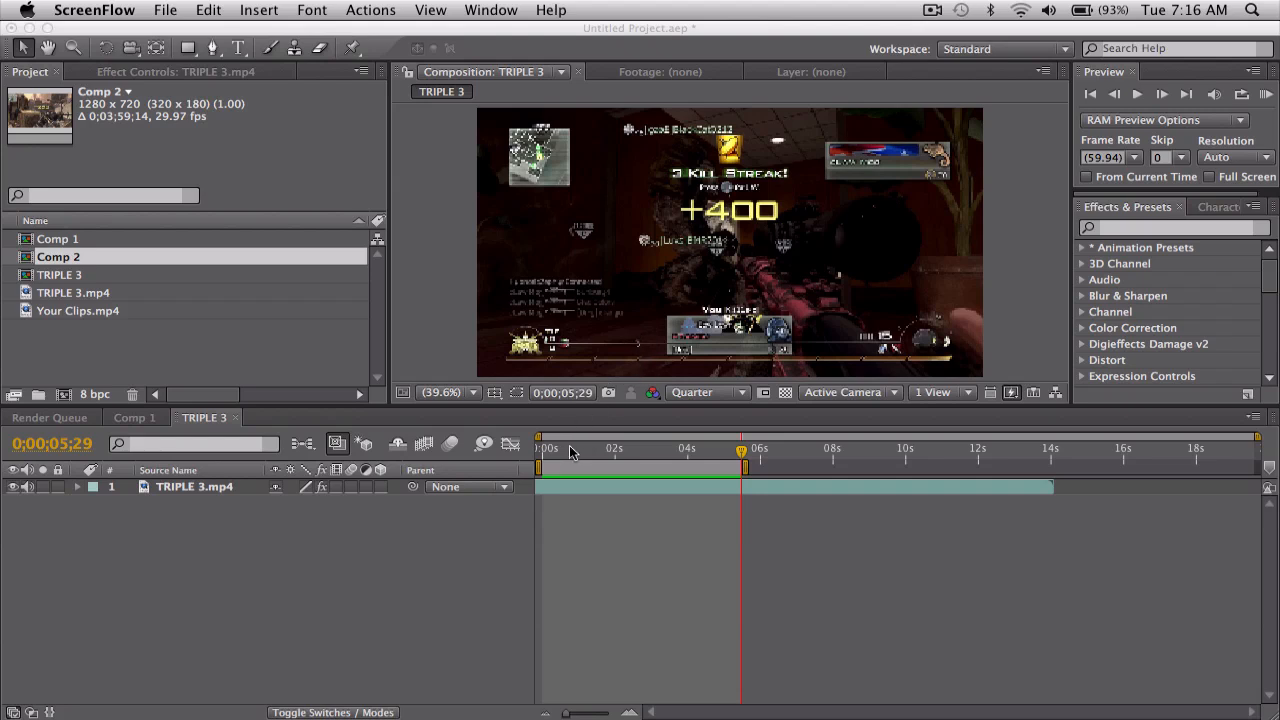
Review the opening few seconds of the TRIPLE 3 clip, previewing to around four seconds
{"action": "left_click", "coordinate": [596, 448]}
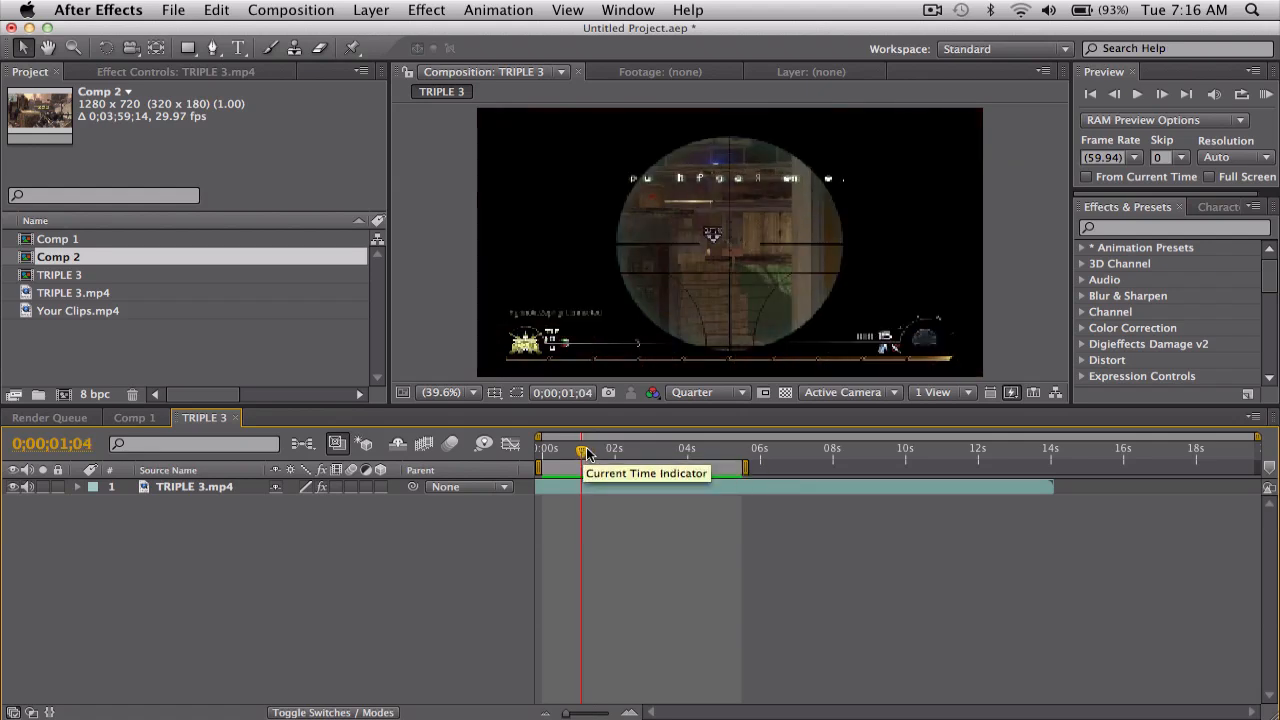
{"action": "mouse_move", "coordinate": [672, 448]}
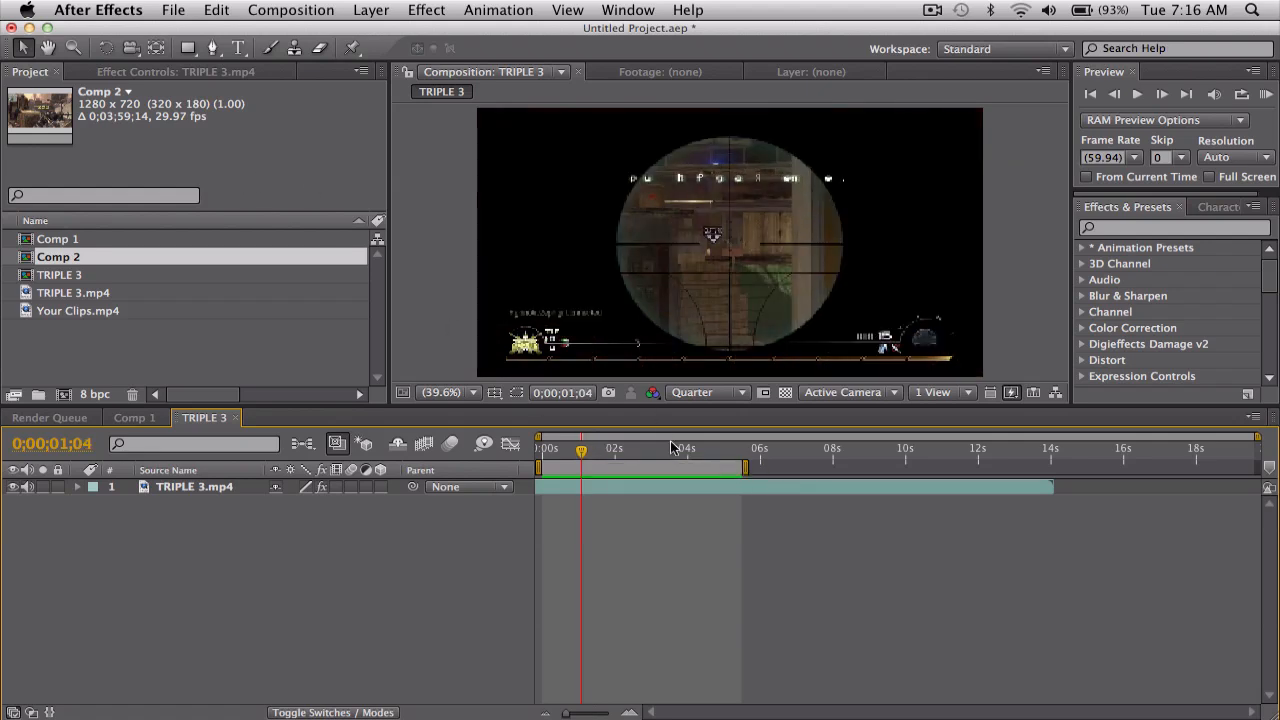
{"action": "mouse_move", "coordinate": [582, 450]}
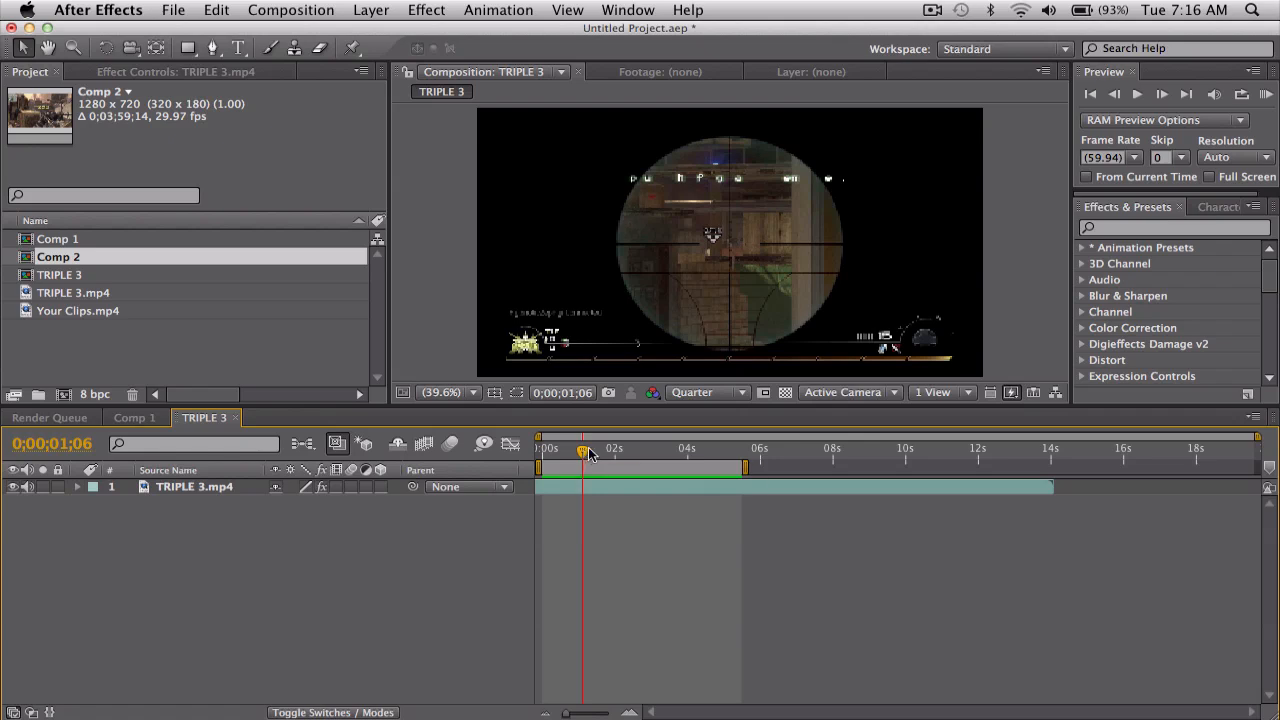
{"action": "mouse_move", "coordinate": [584, 450]}
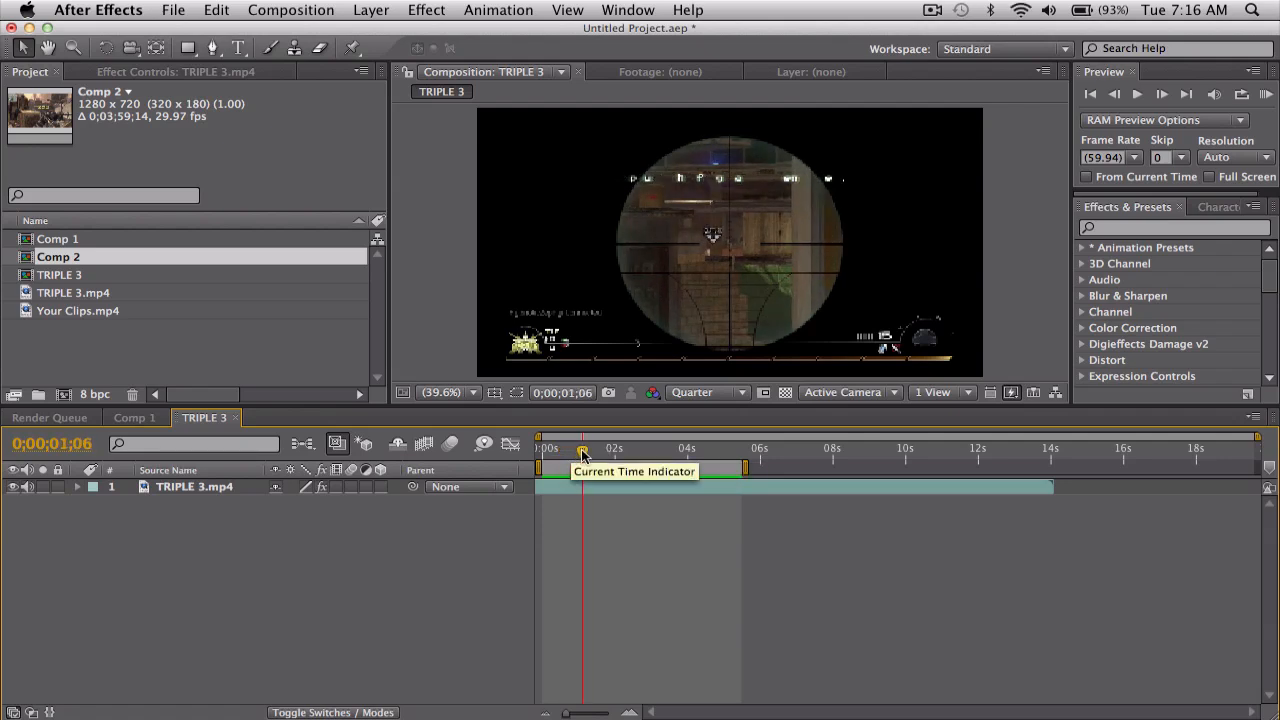
{"action": "left_click", "coordinate": [1268, 94]}
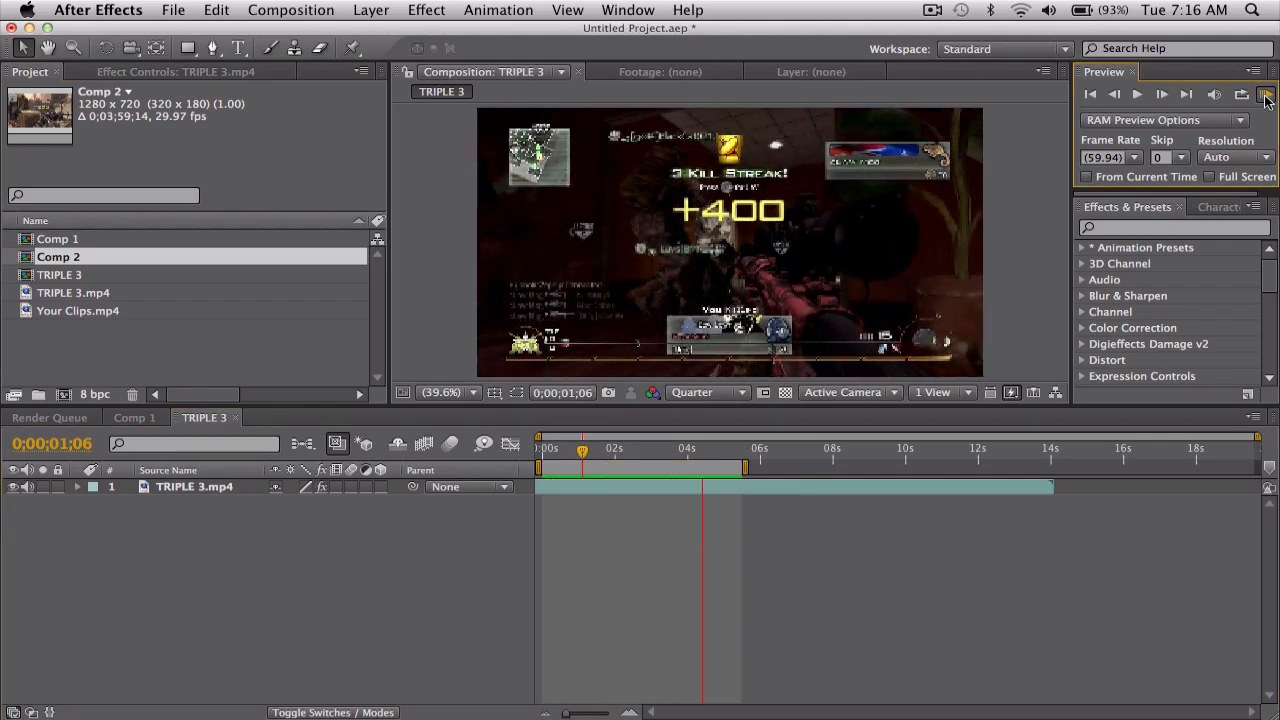
{"action": "left_click", "coordinate": [616, 448]}
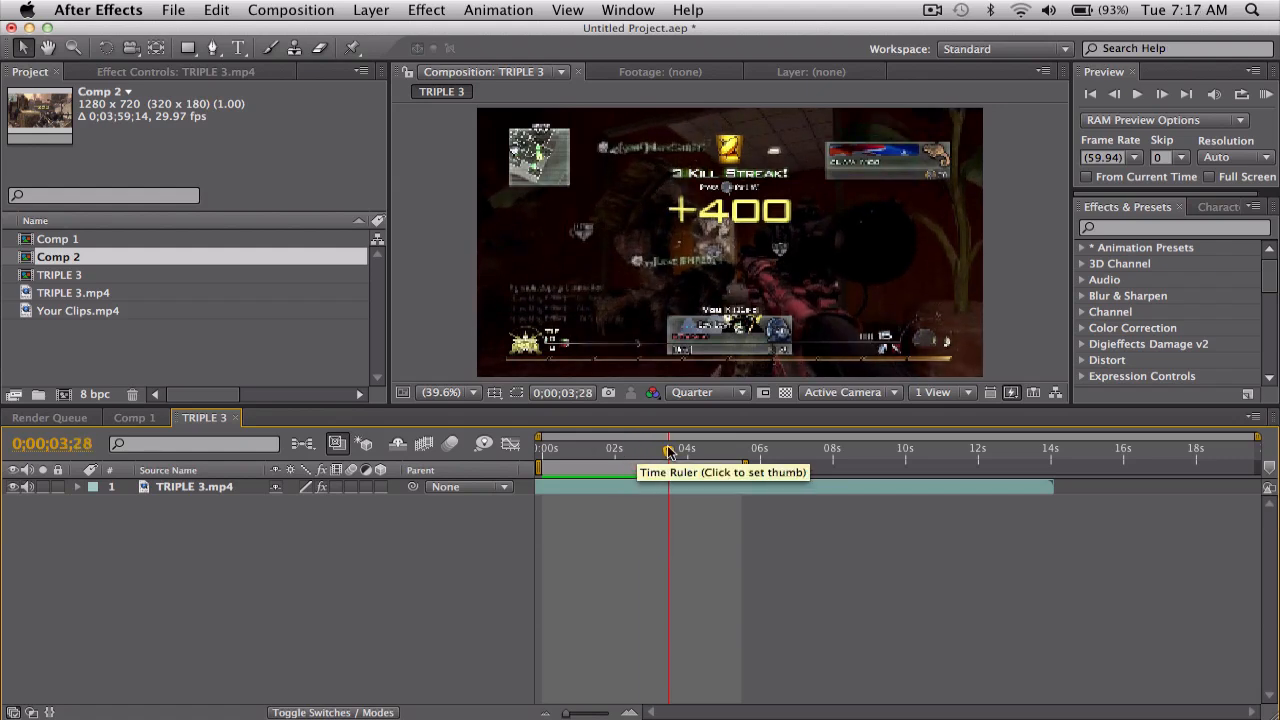
{"action": "left_click", "coordinate": [630, 448]}
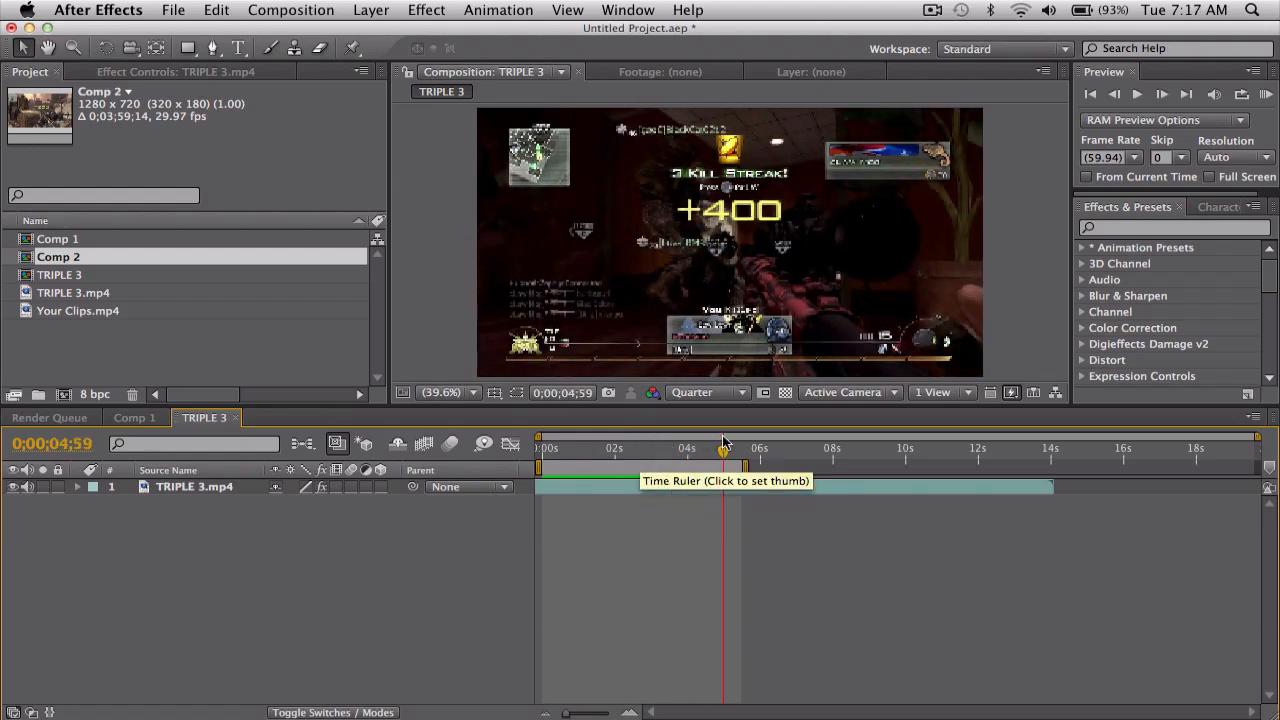
Switch to Comp 1 and scrub through its first two and a half seconds of Your Clips footage
{"action": "left_click", "coordinate": [132, 418]}
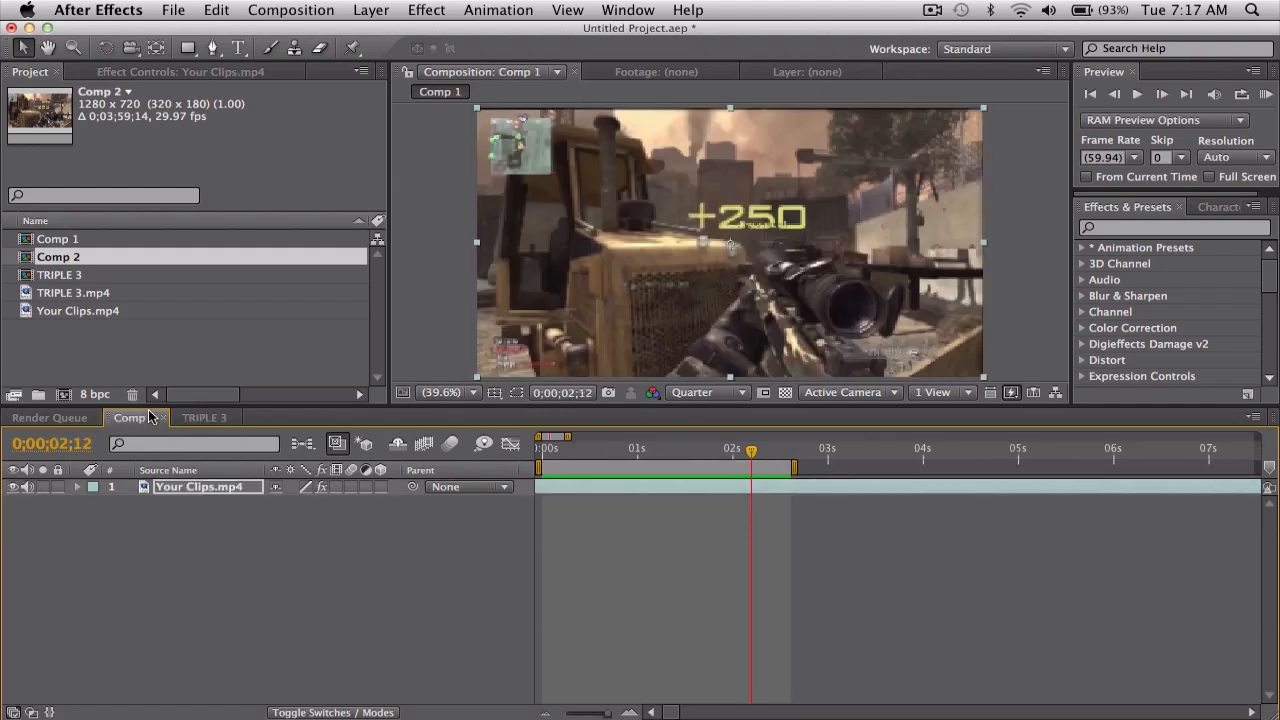
{"action": "left_click", "coordinate": [556, 448]}
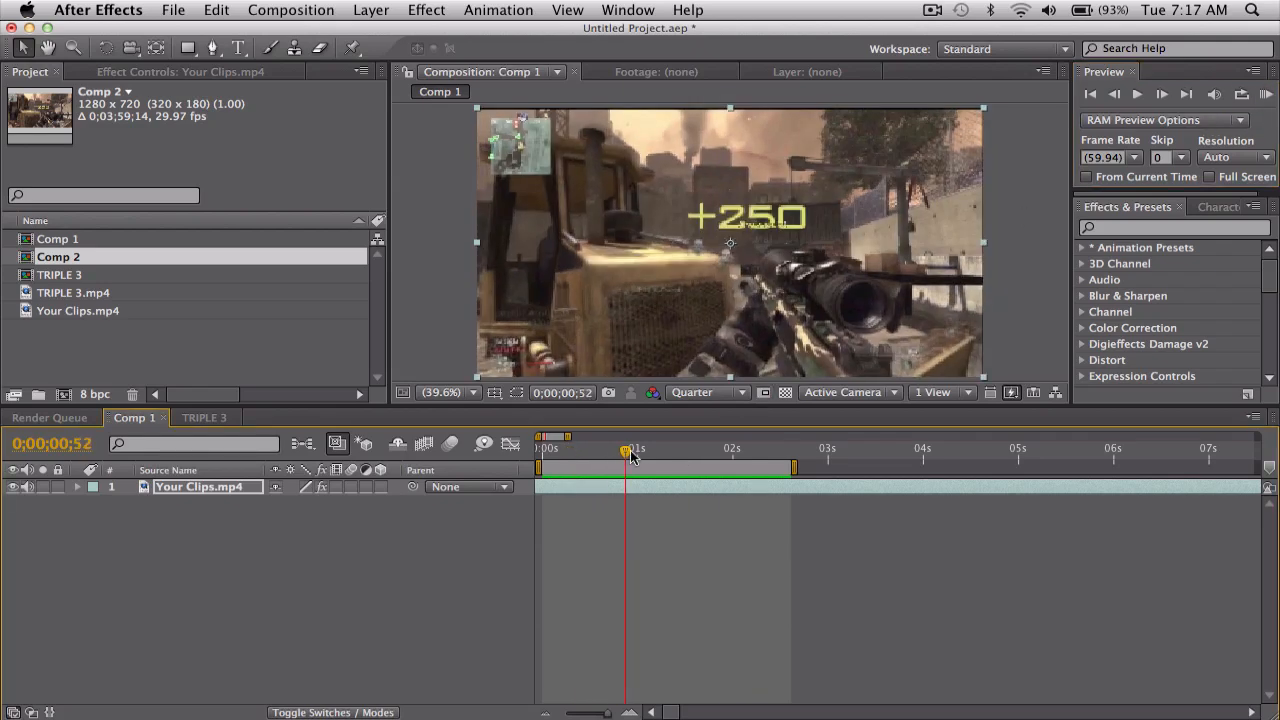
{"action": "left_click", "coordinate": [736, 448]}
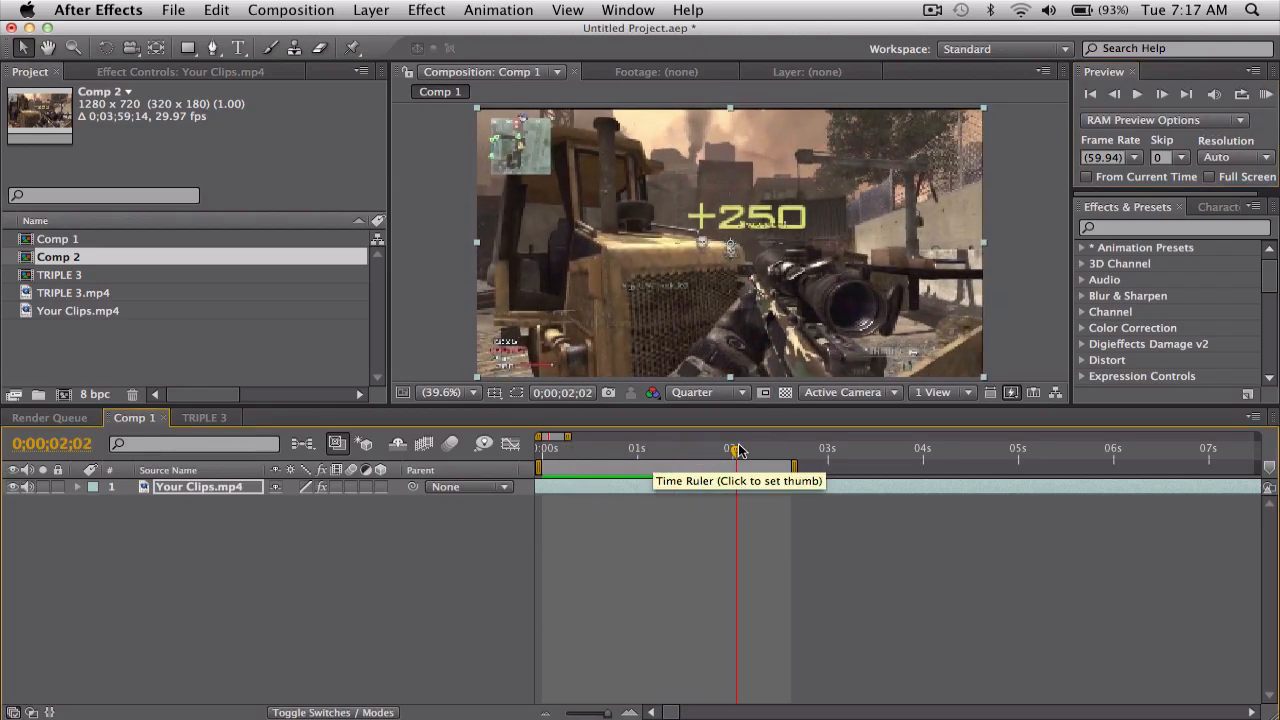
{"action": "left_click", "coordinate": [652, 448]}
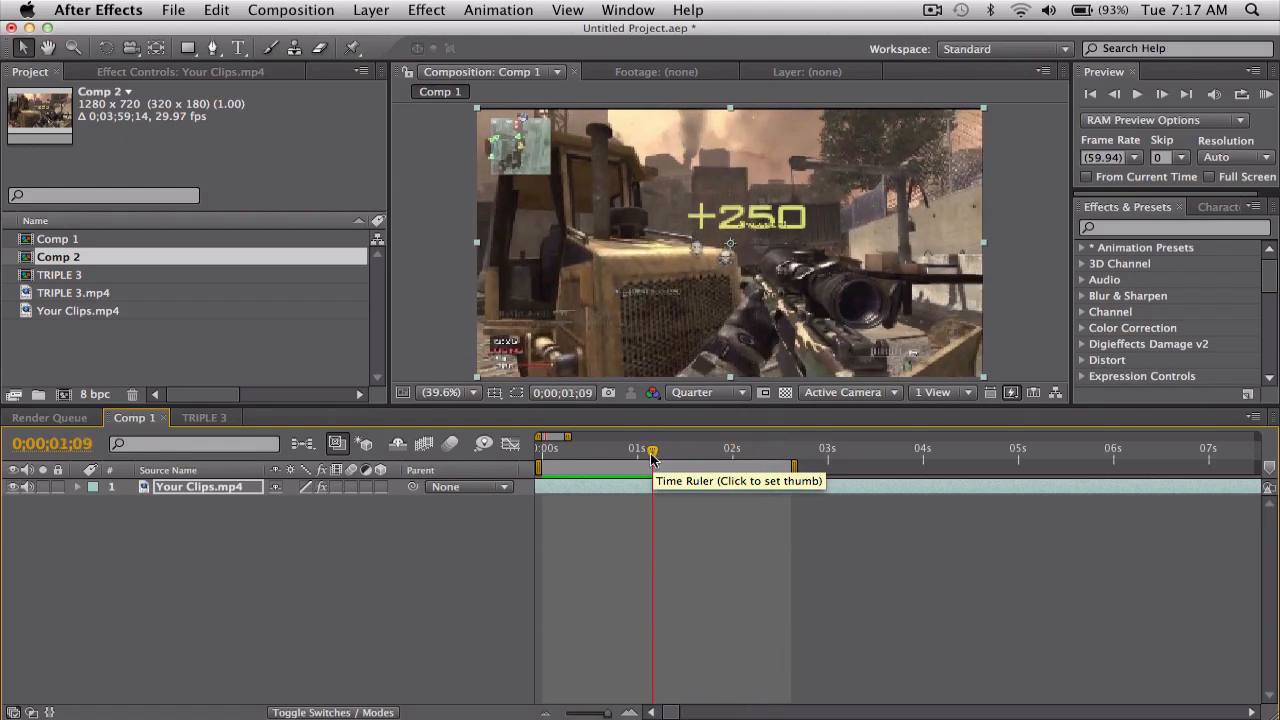
{"action": "left_click", "coordinate": [756, 448]}
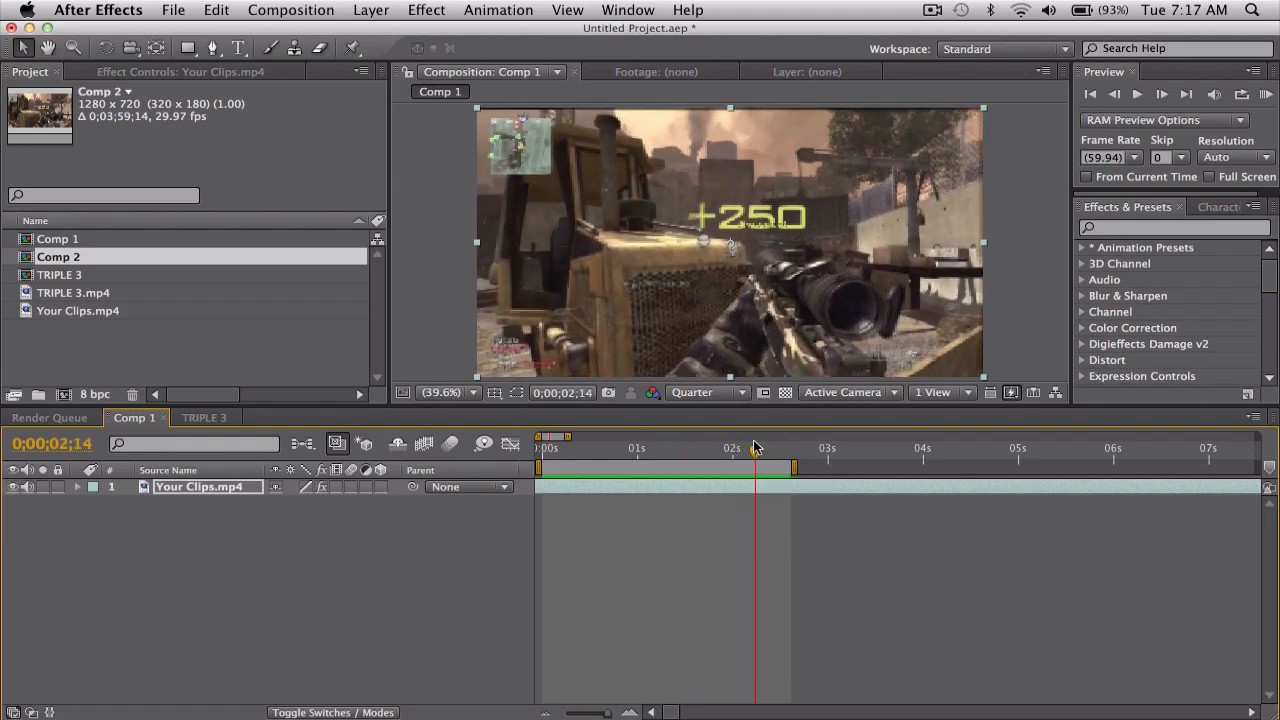
{"action": "left_click", "coordinate": [204, 418]}
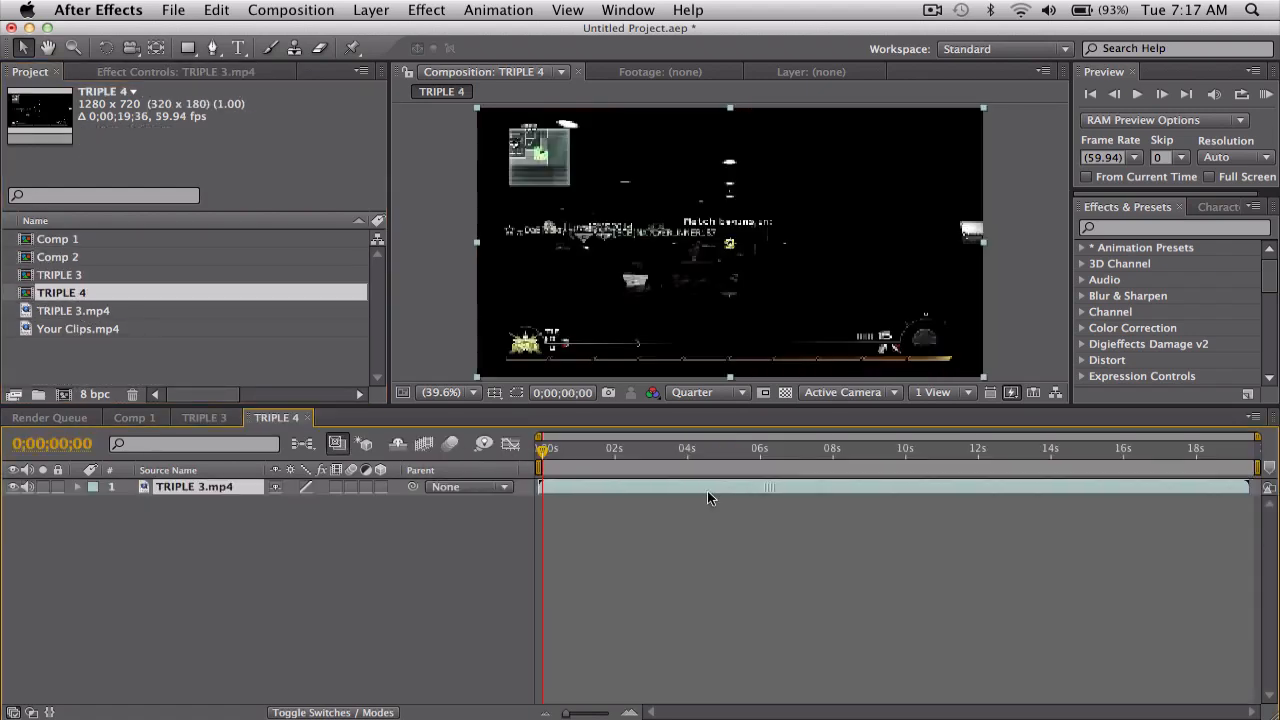
Scrub TRIPLE 4 to its opening frames and bring up the Effect menu's categories
{"action": "left_click_drag", "start_coordinate": [540, 448], "coordinate": [568, 448]}
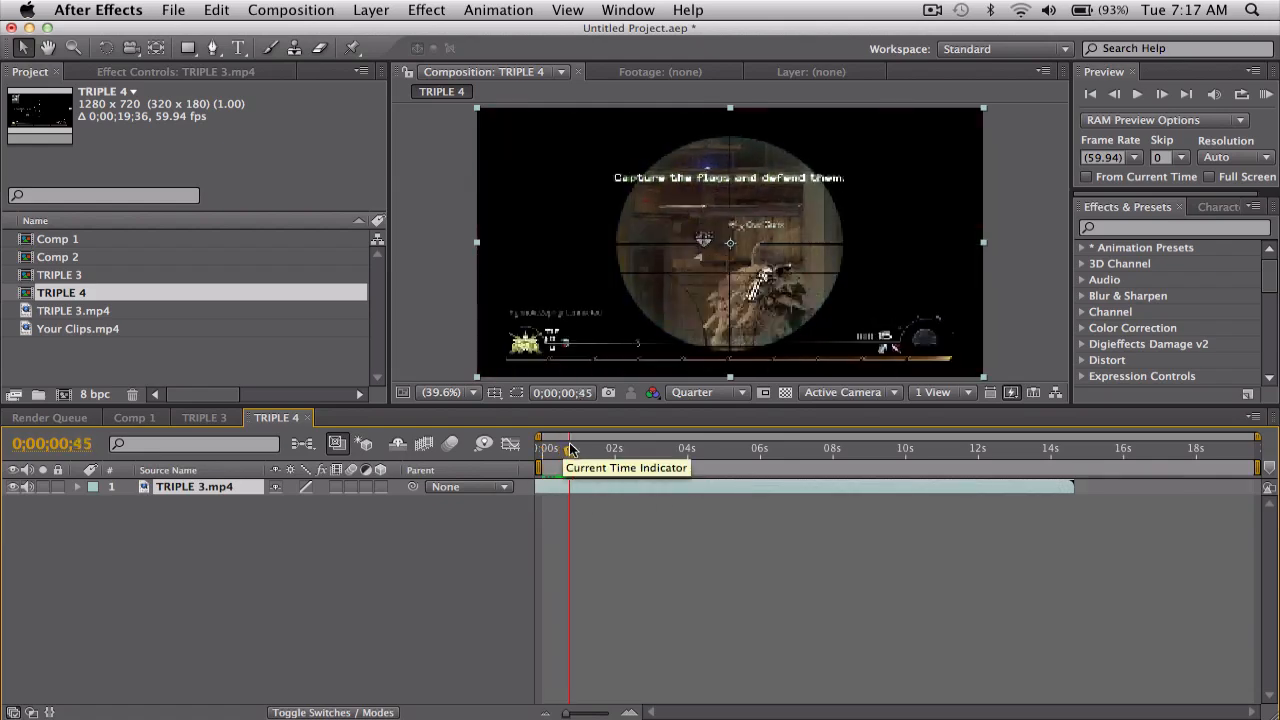
{"action": "left_click", "coordinate": [426, 10]}
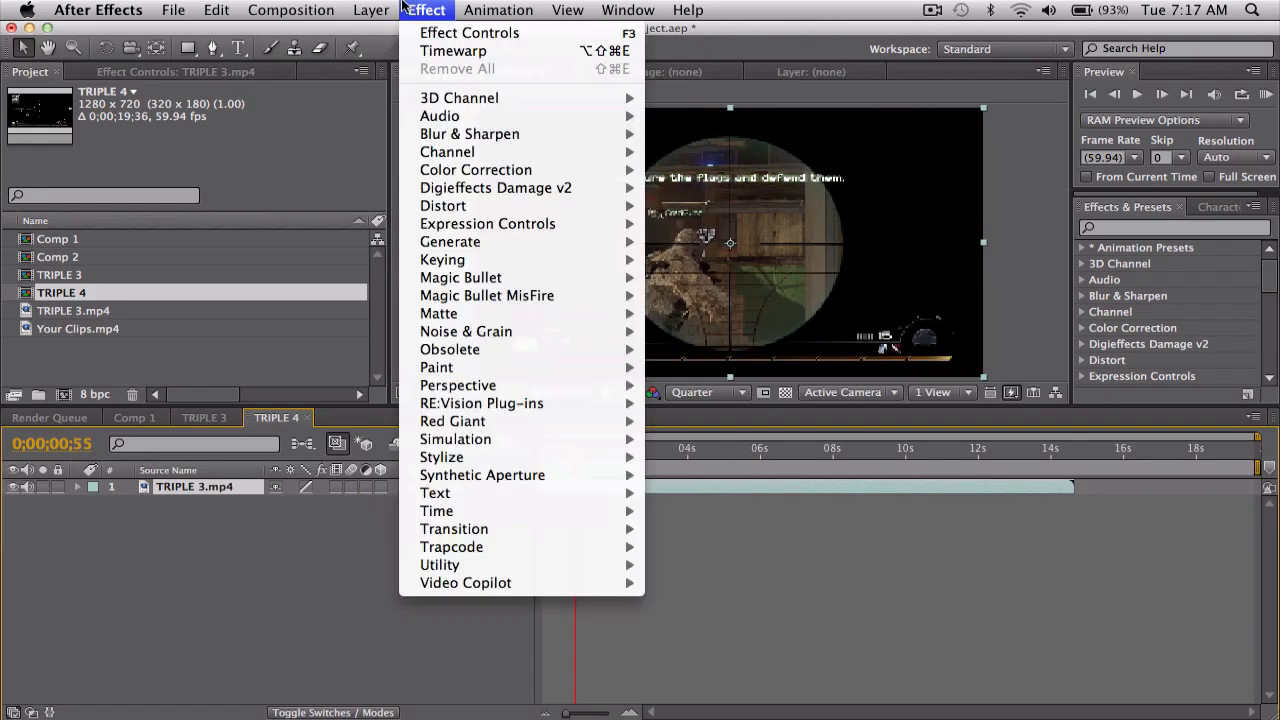
{"action": "mouse_move", "coordinate": [436, 512]}
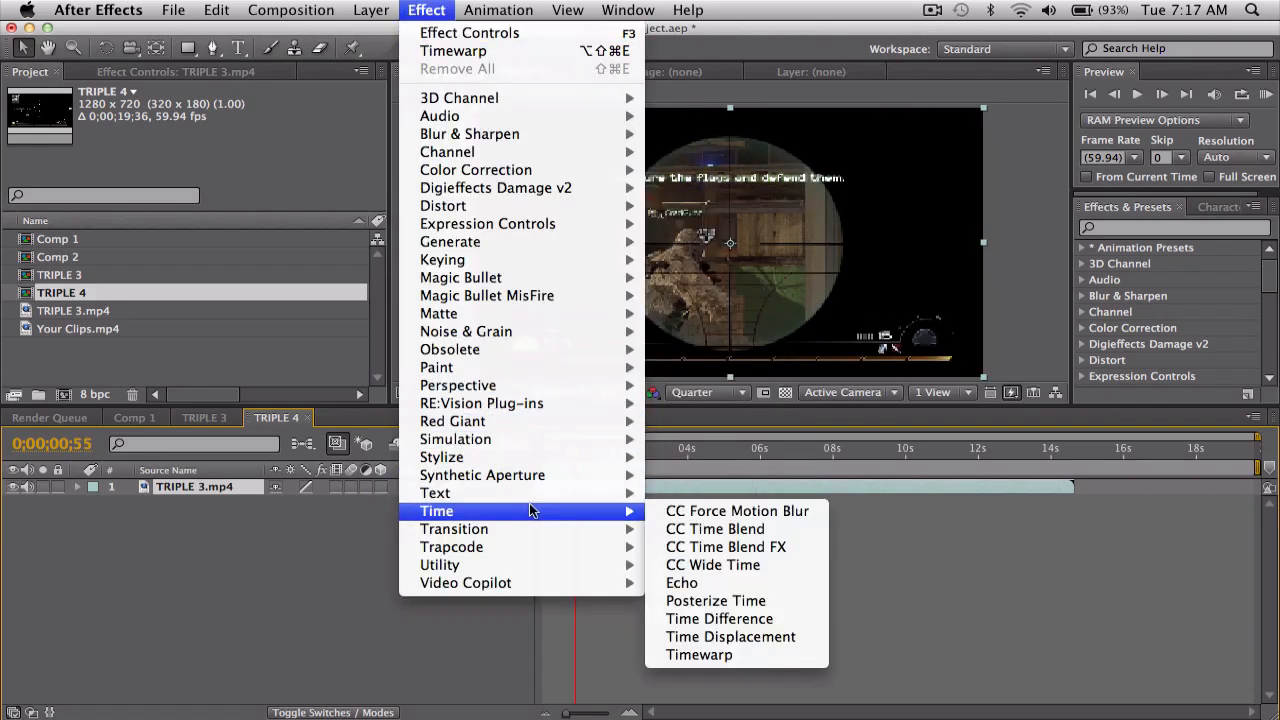
{"action": "mouse_move", "coordinate": [836, 584]}
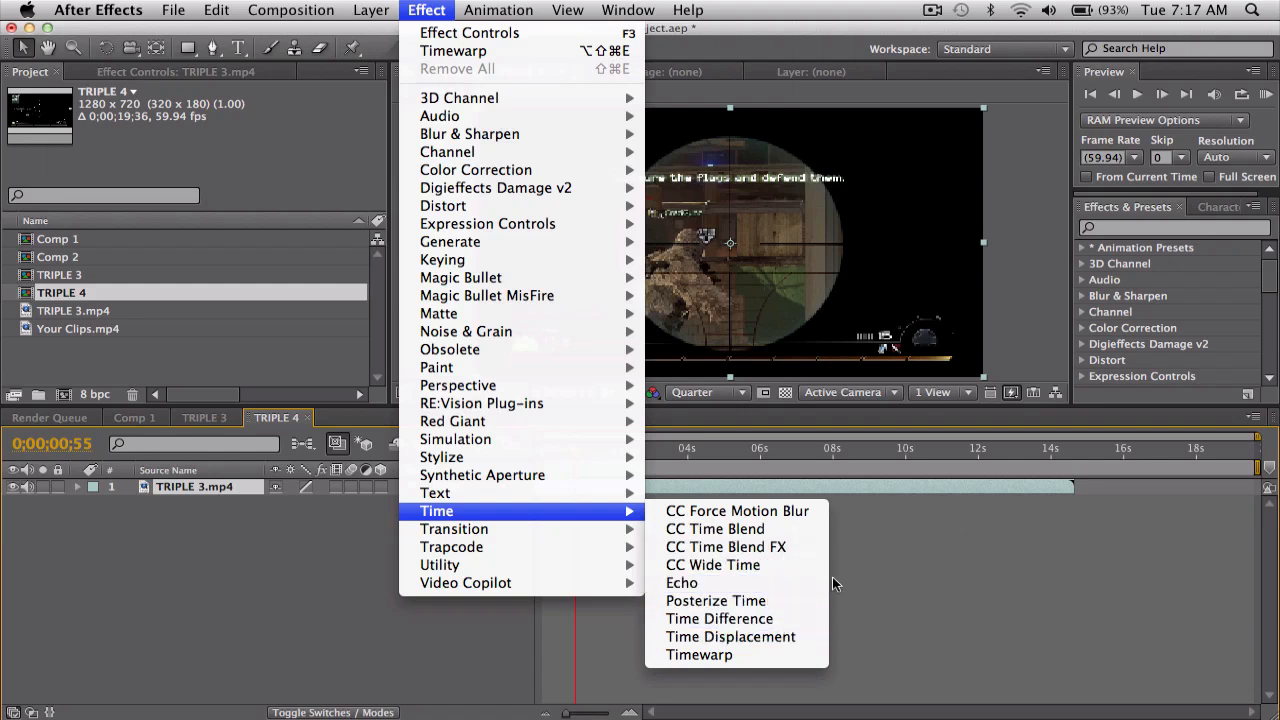
{"action": "mouse_move", "coordinate": [716, 600]}
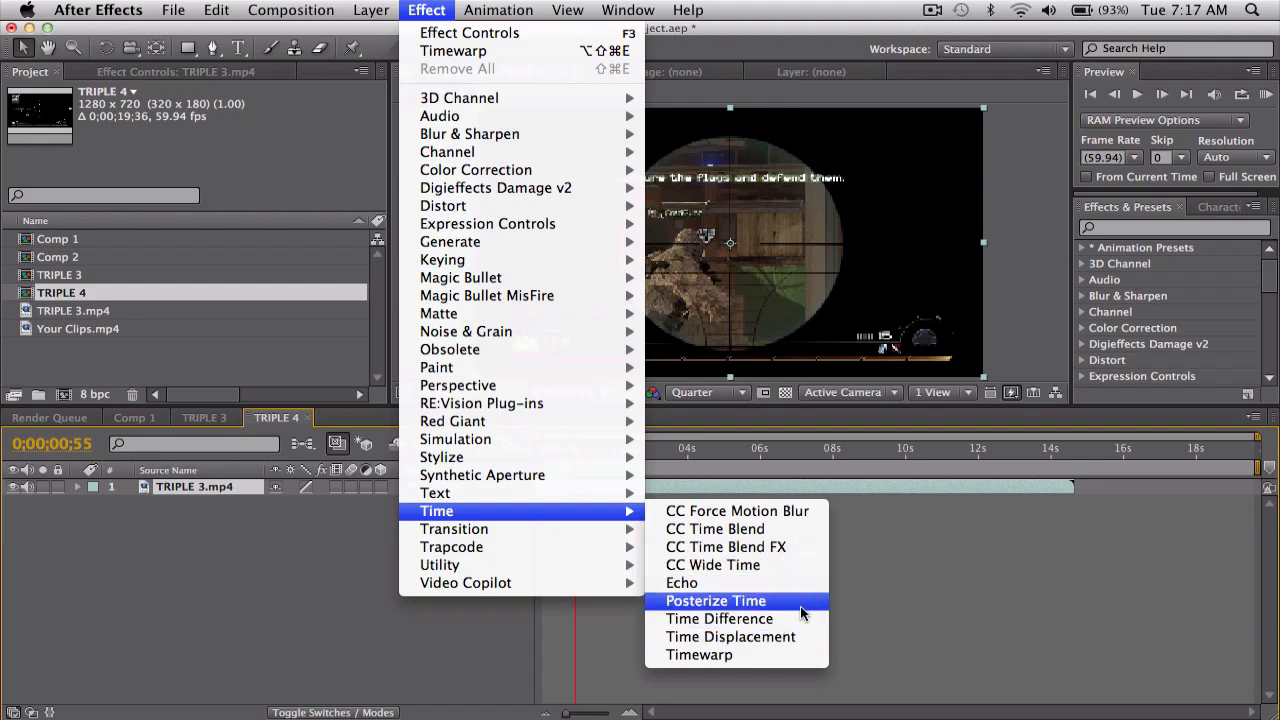
{"action": "mouse_move", "coordinate": [730, 636]}
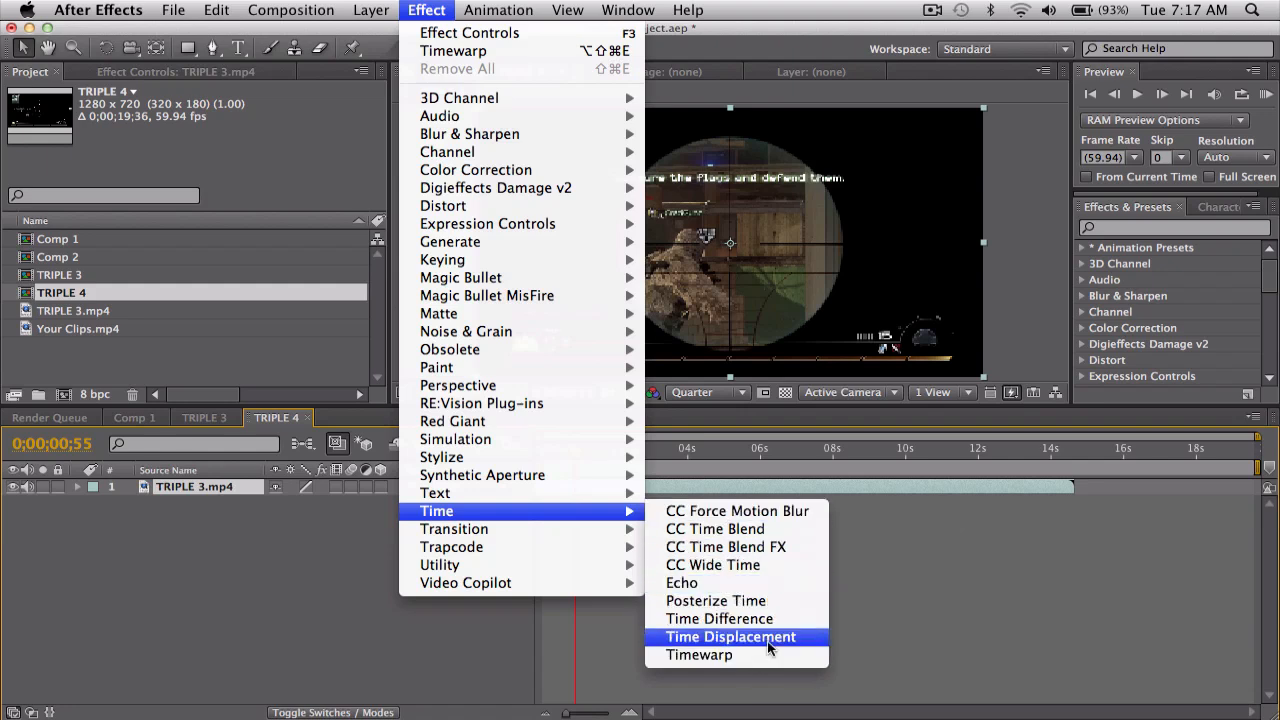
{"action": "mouse_move", "coordinate": [700, 654]}
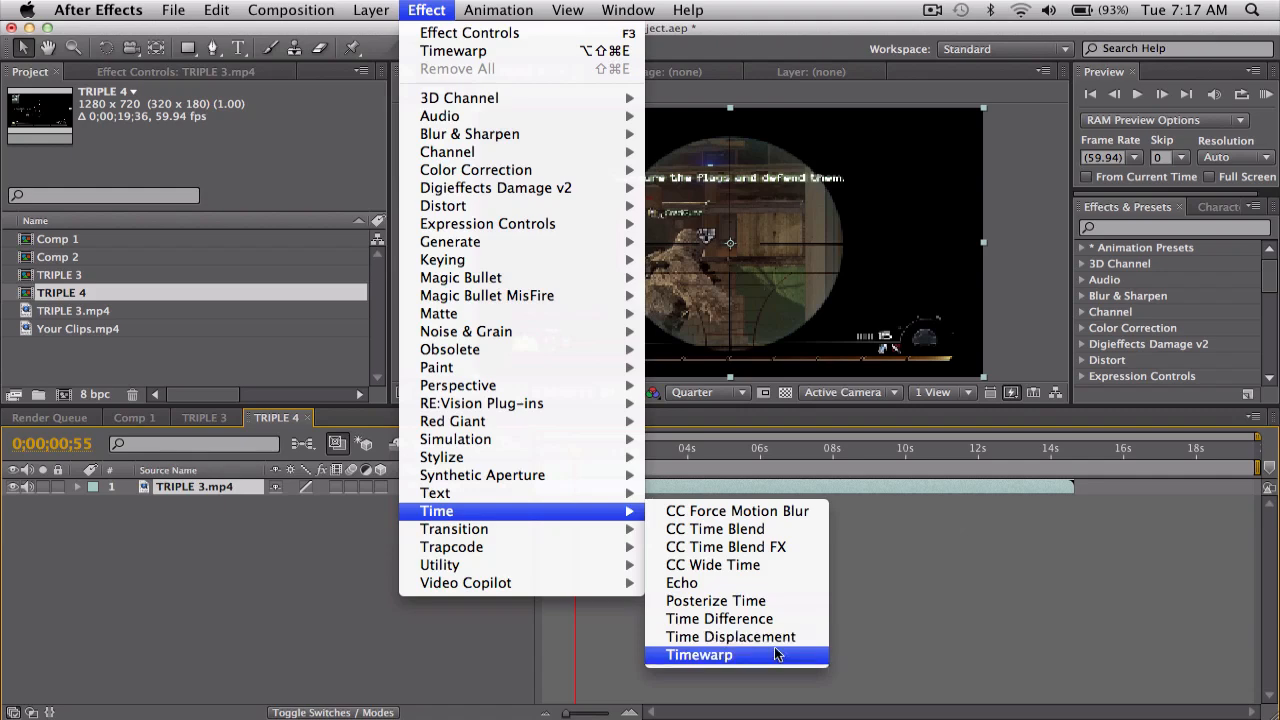
Apply Timewarp with Speed keyframed from 100 at the start down to 3.00 around two seconds in
{"action": "left_click", "coordinate": [700, 654]}
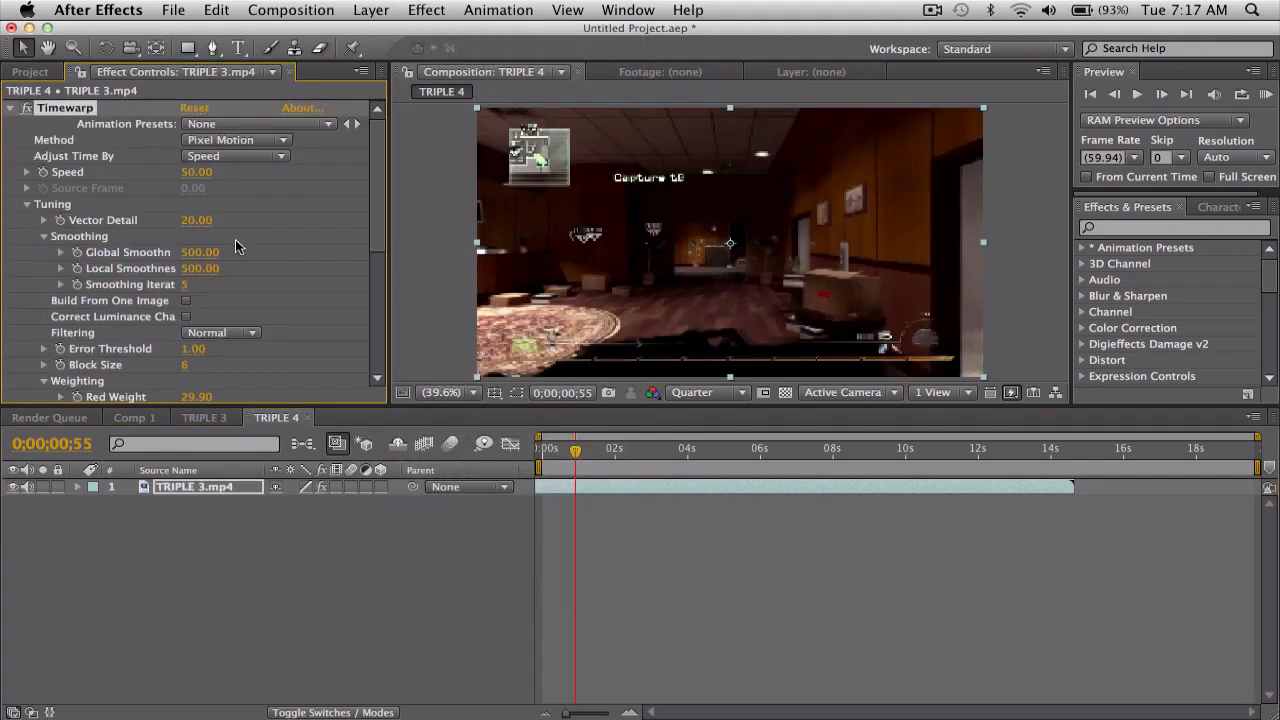
{"action": "double_click", "coordinate": [196, 172]}
{"action": "type", "text": "100"}
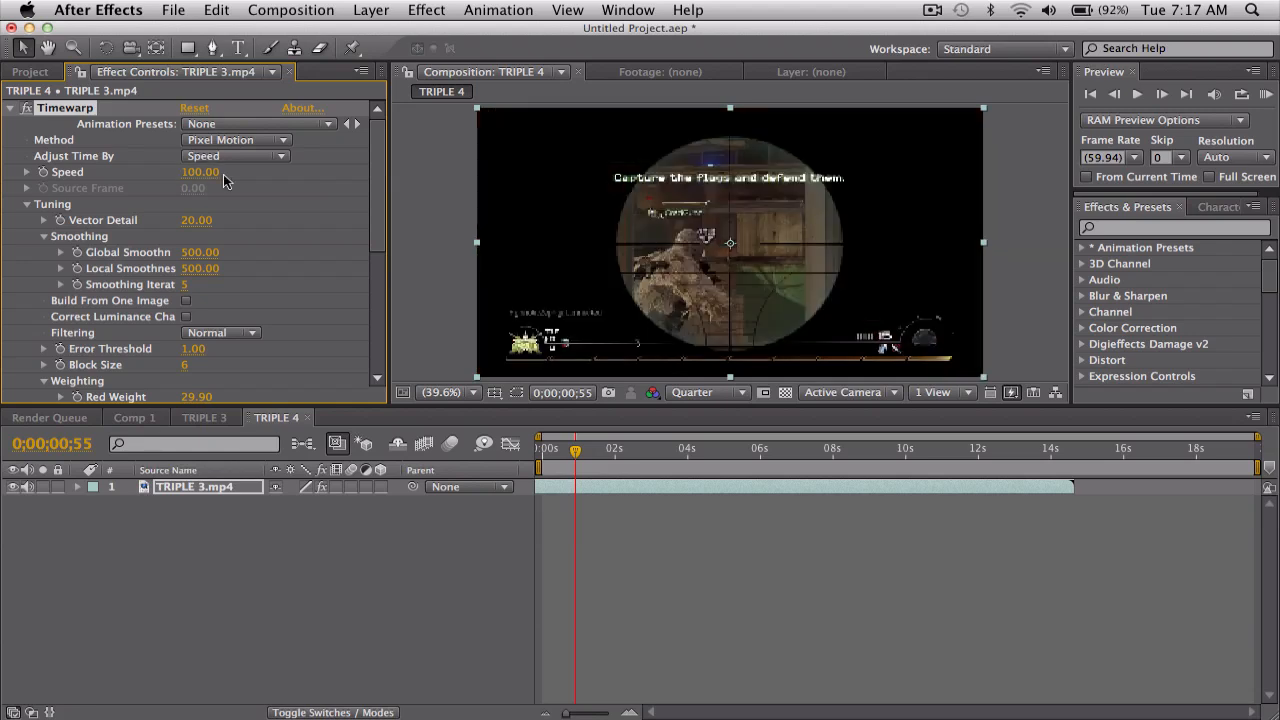
{"action": "mouse_move", "coordinate": [80, 160]}
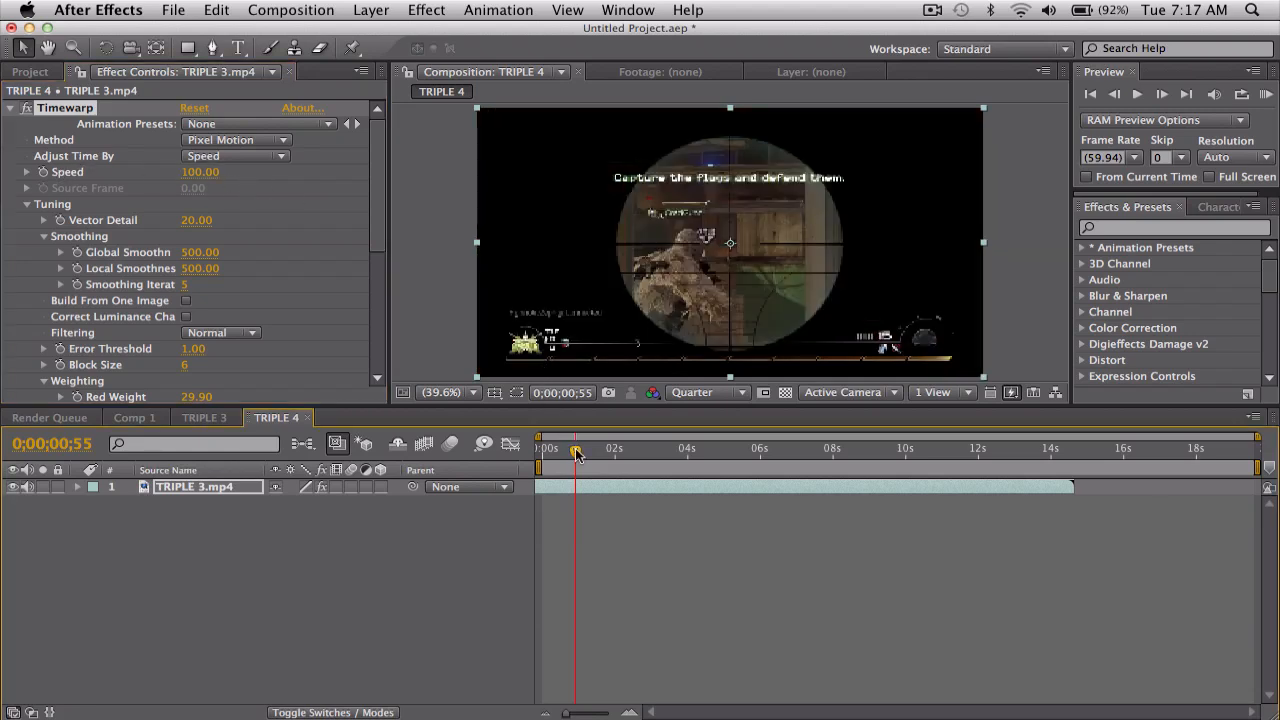
{"action": "left_click_drag", "start_coordinate": [576, 448], "coordinate": [616, 448]}
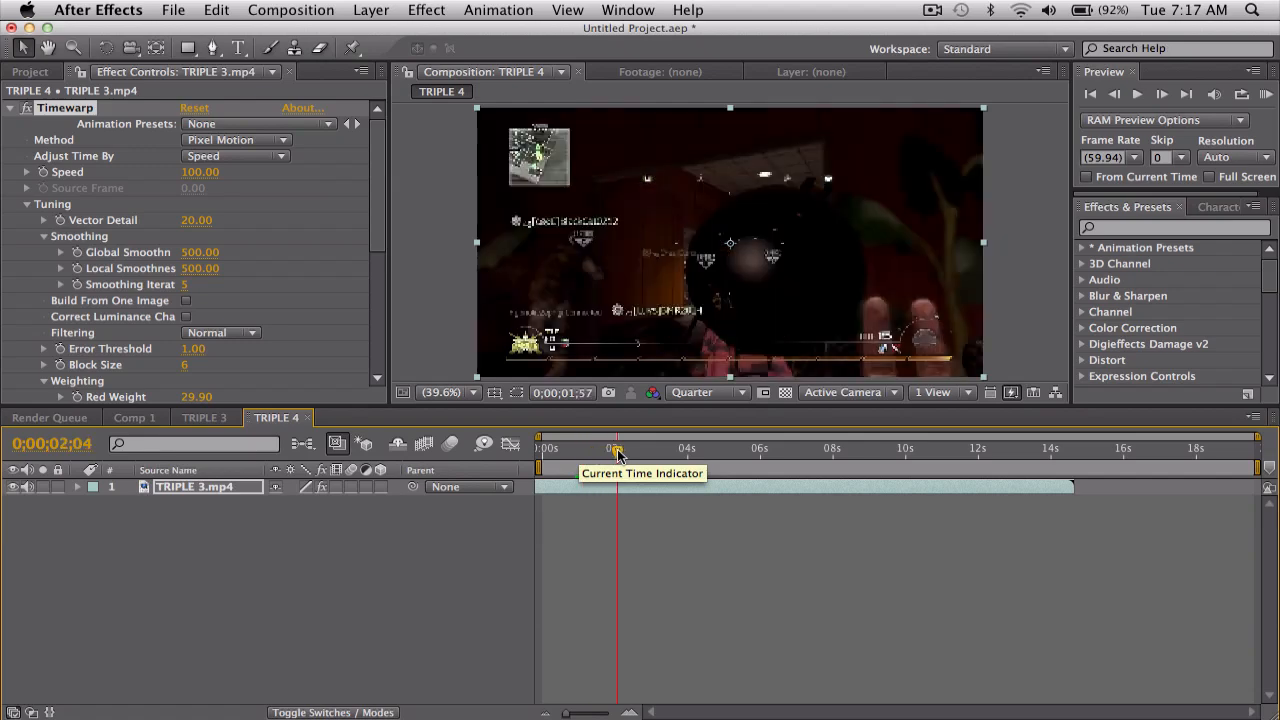
{"action": "left_click_drag", "start_coordinate": [616, 448], "coordinate": [620, 448]}
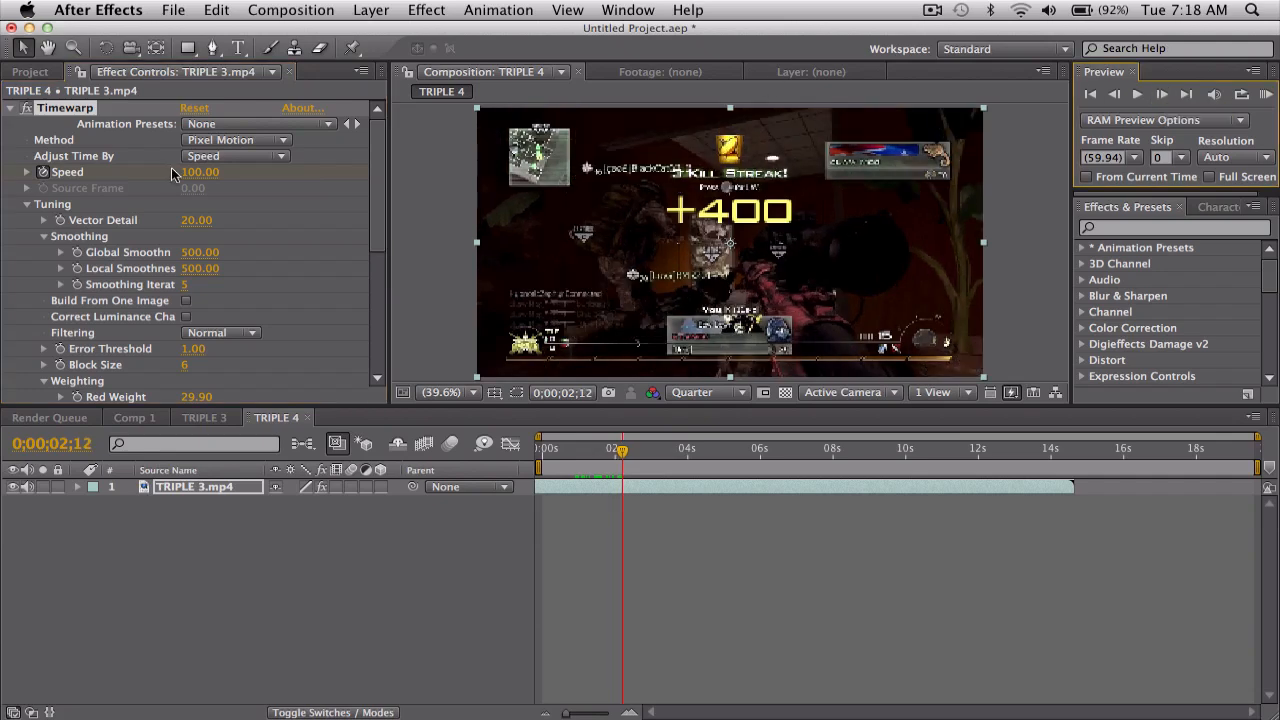
{"action": "type", "text": "3.00"}
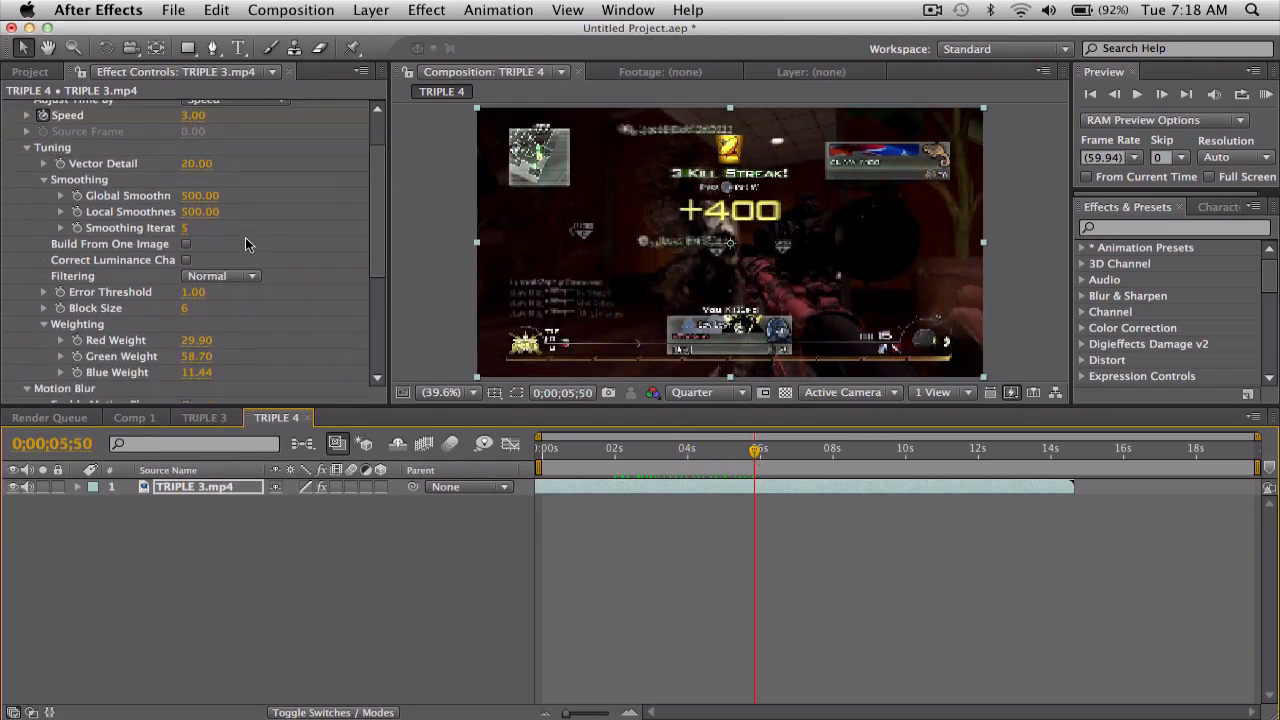
{"action": "scroll", "scroll_direction": "down", "scroll_amount": 3}
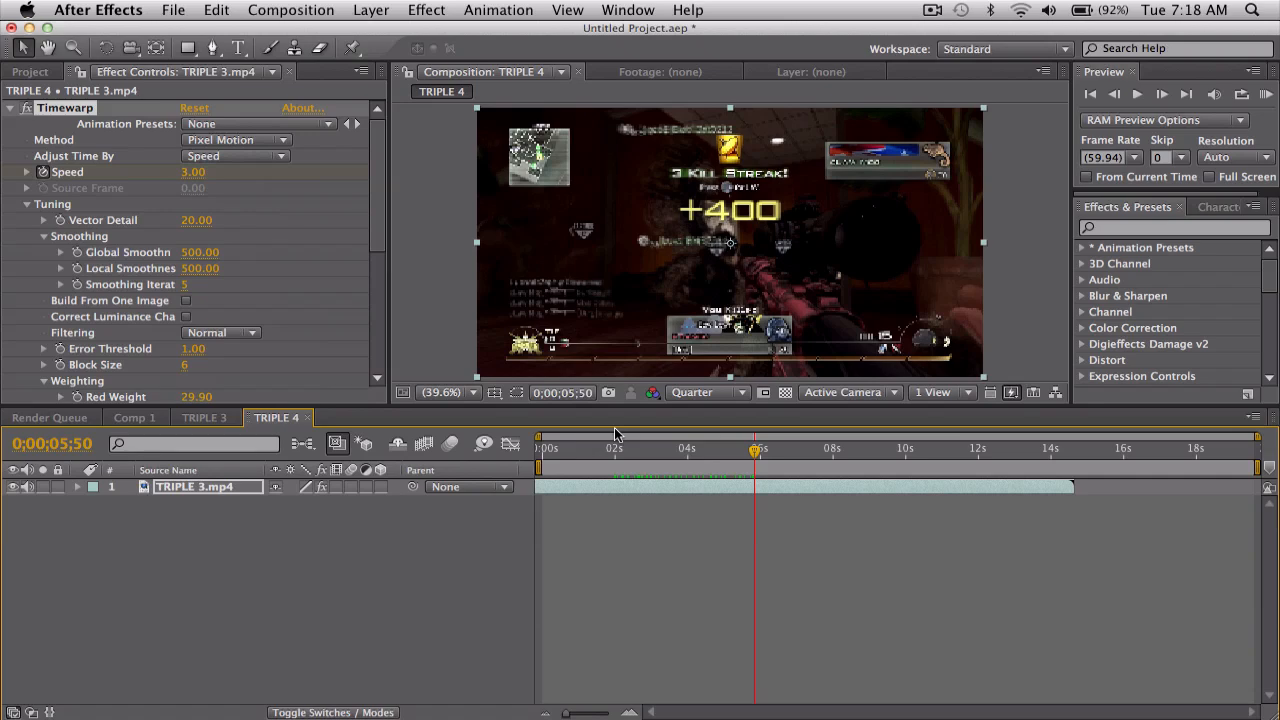
{"action": "left_click", "coordinate": [608, 448]}
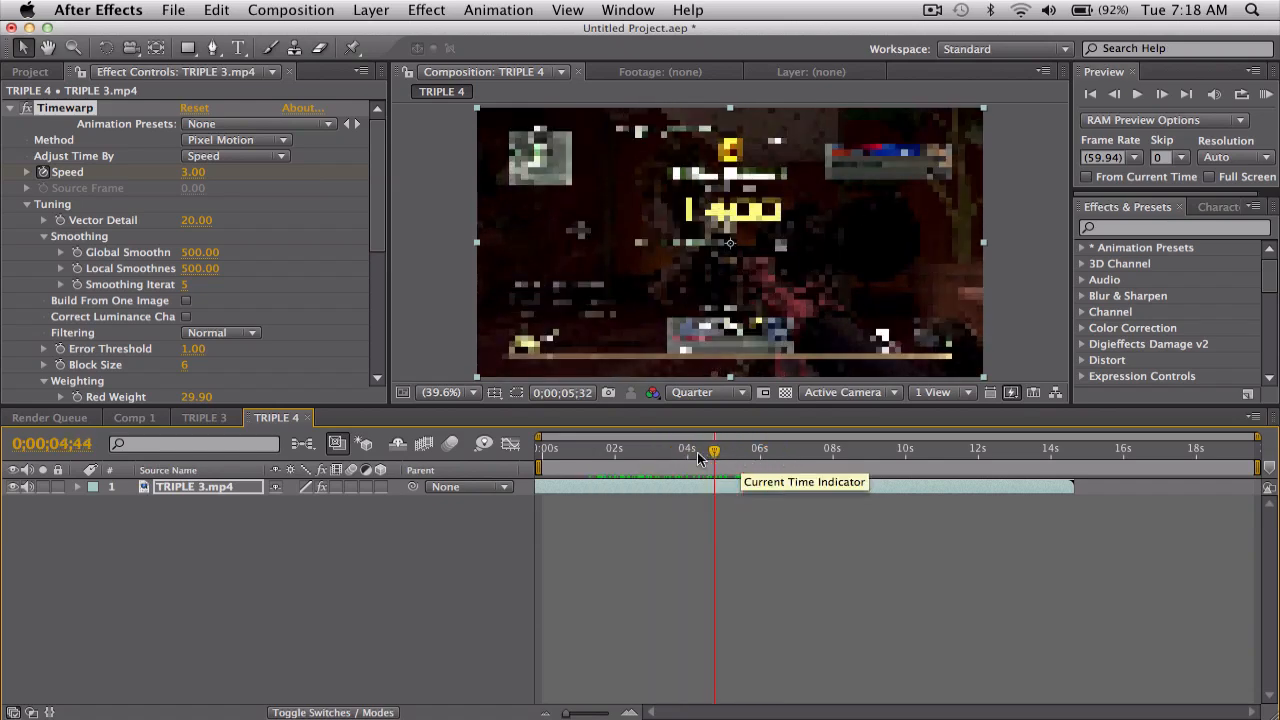
{"action": "left_click_drag", "start_coordinate": [714, 448], "coordinate": [664, 448]}
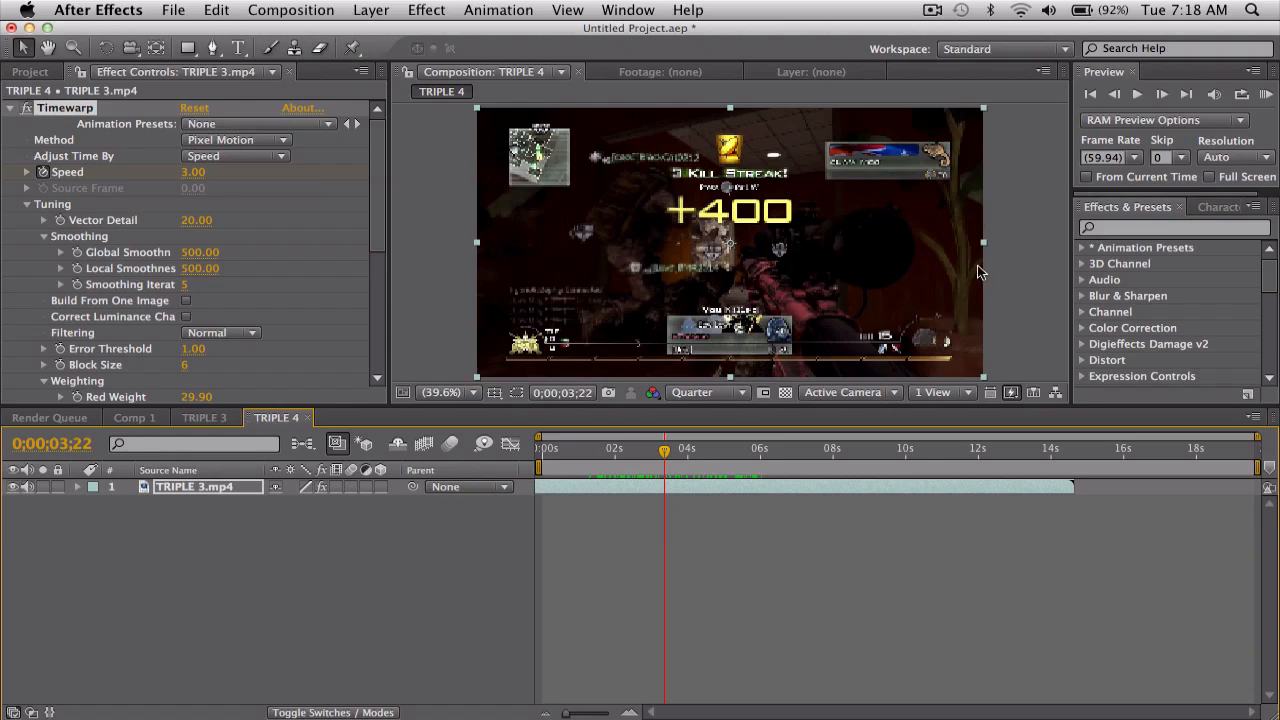
{"action": "mouse_move", "coordinate": [812, 374]}
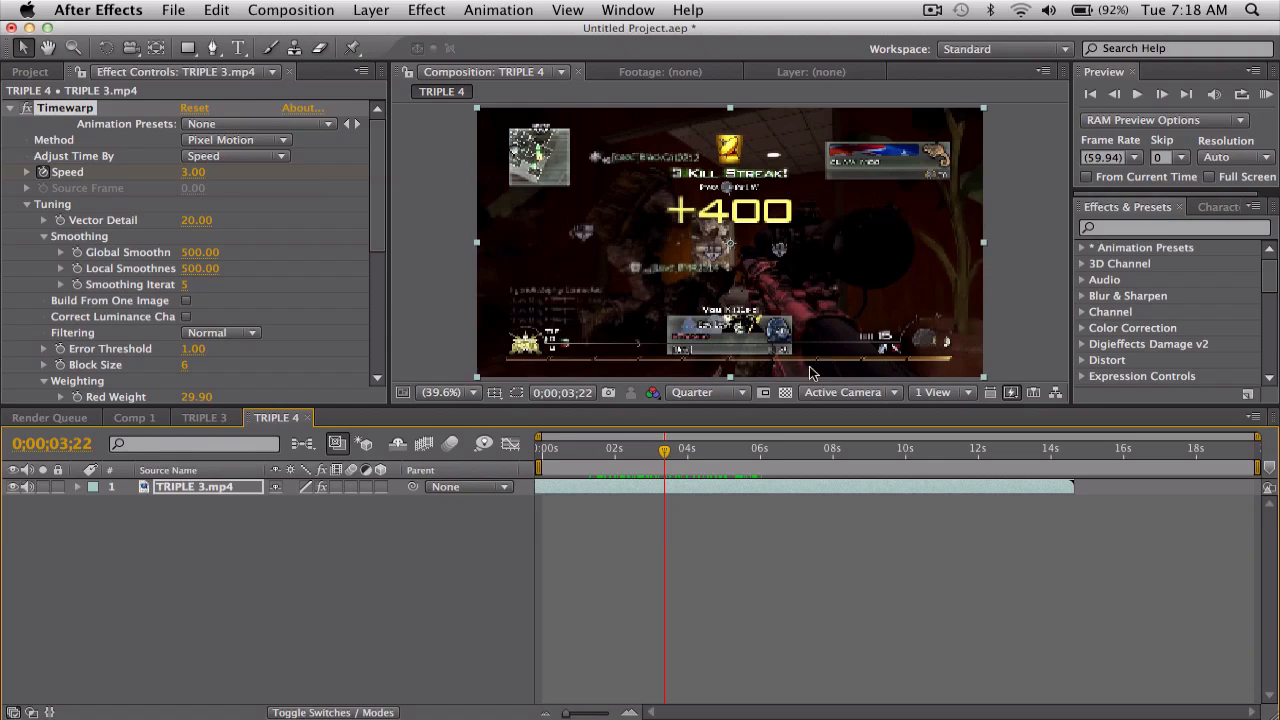
{"action": "left_click", "coordinate": [644, 448]}
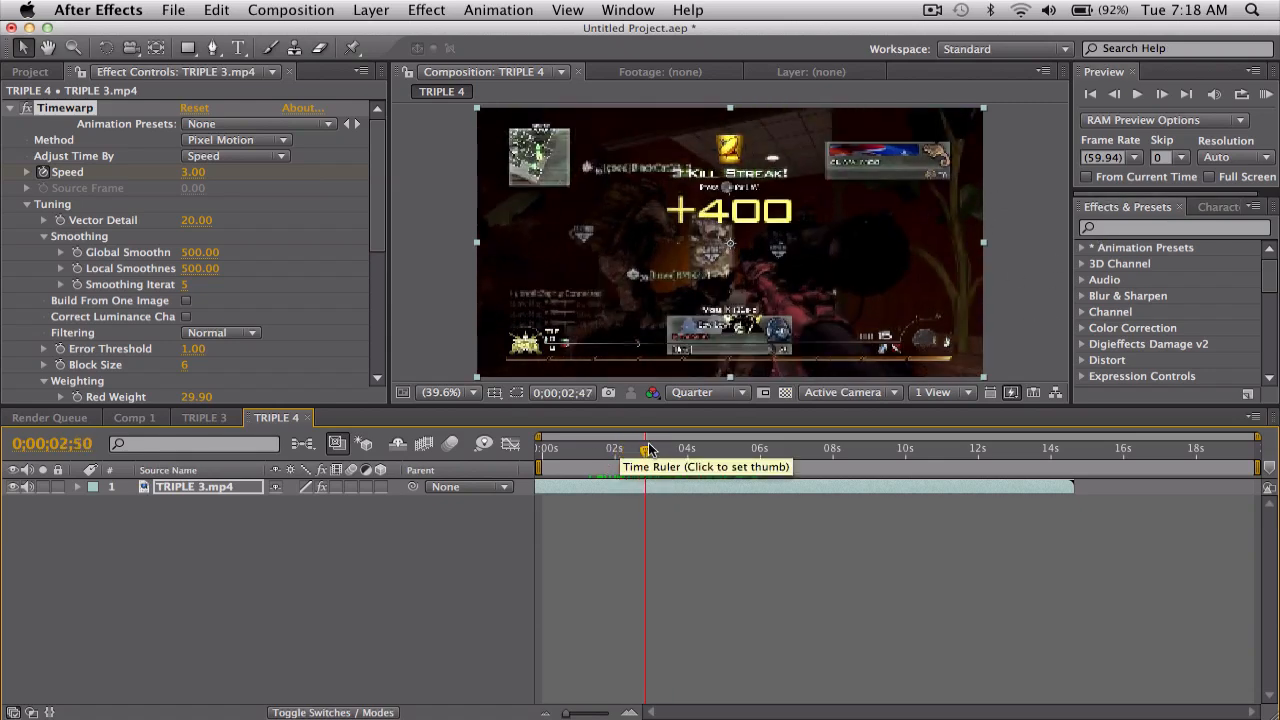
{"action": "left_click", "coordinate": [748, 448]}
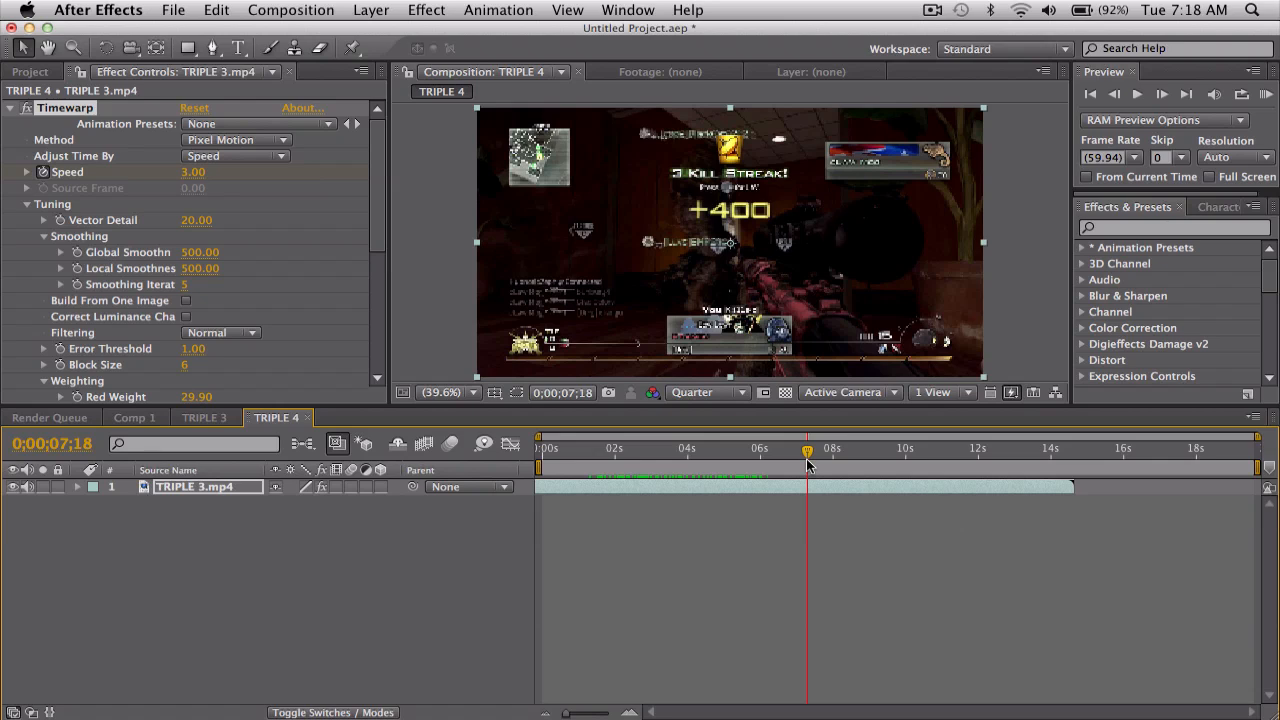
{"action": "left_click", "coordinate": [636, 448]}
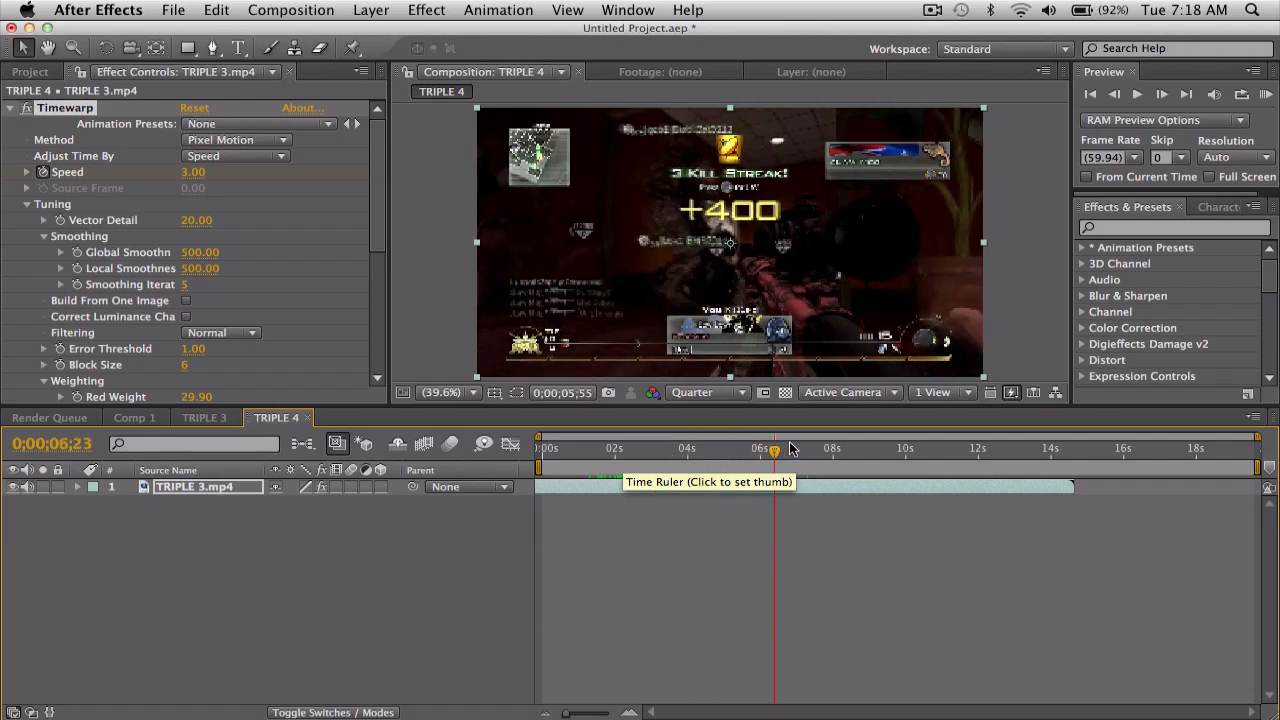
{"action": "left_click", "coordinate": [792, 448]}
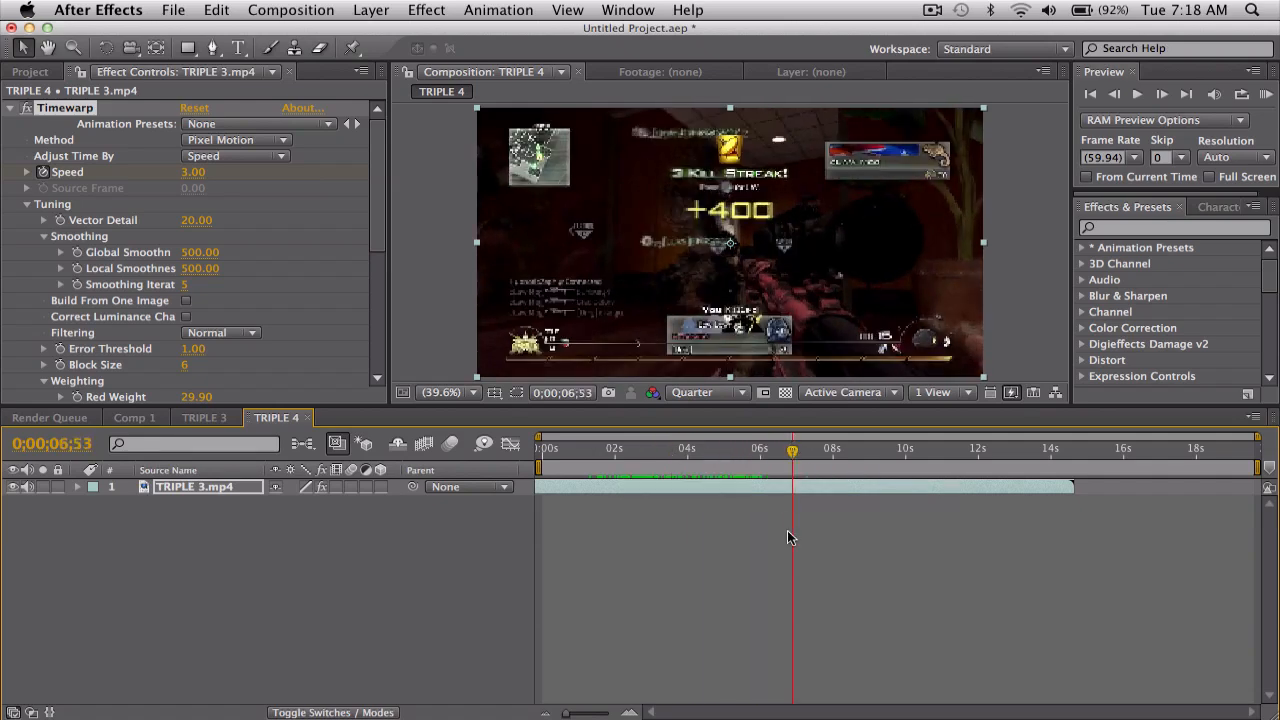